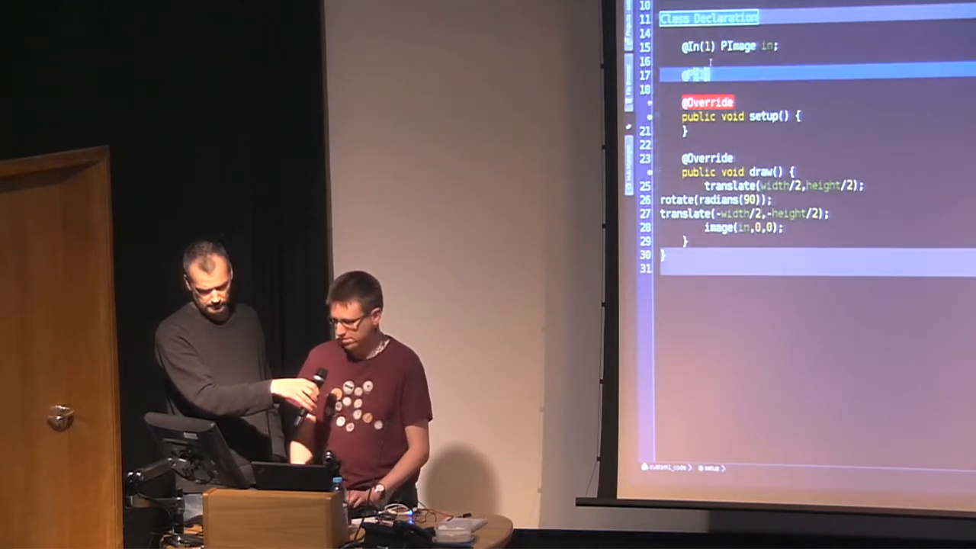
Step: Declare an angle property with @P(1) double angle; and use it in rotate(radians(angle))
text(@P(1) double angle;)
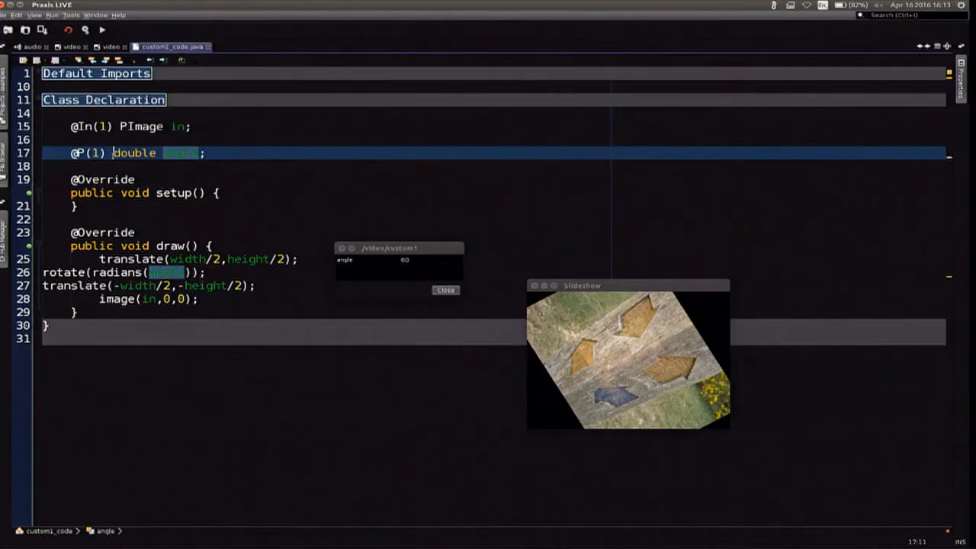
text(@Ty)
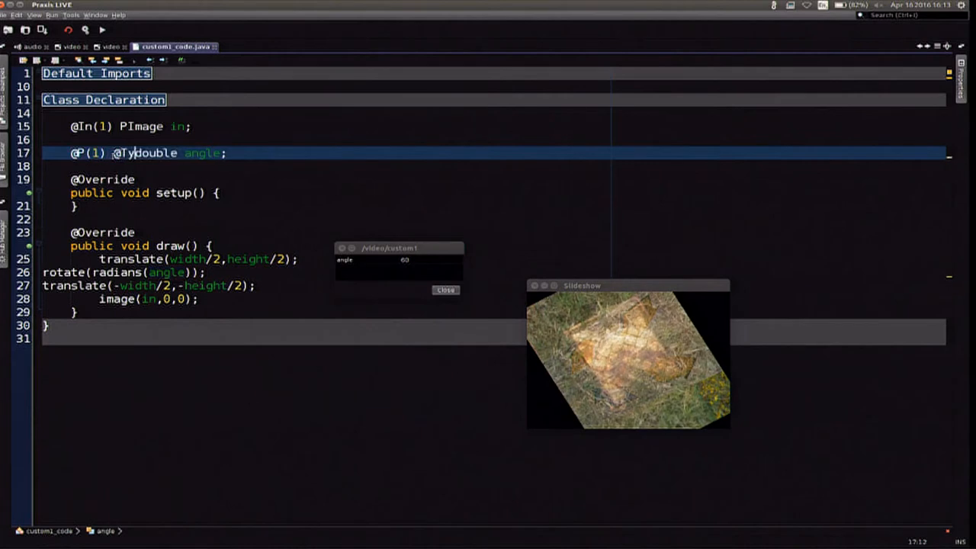
text(.Number ()
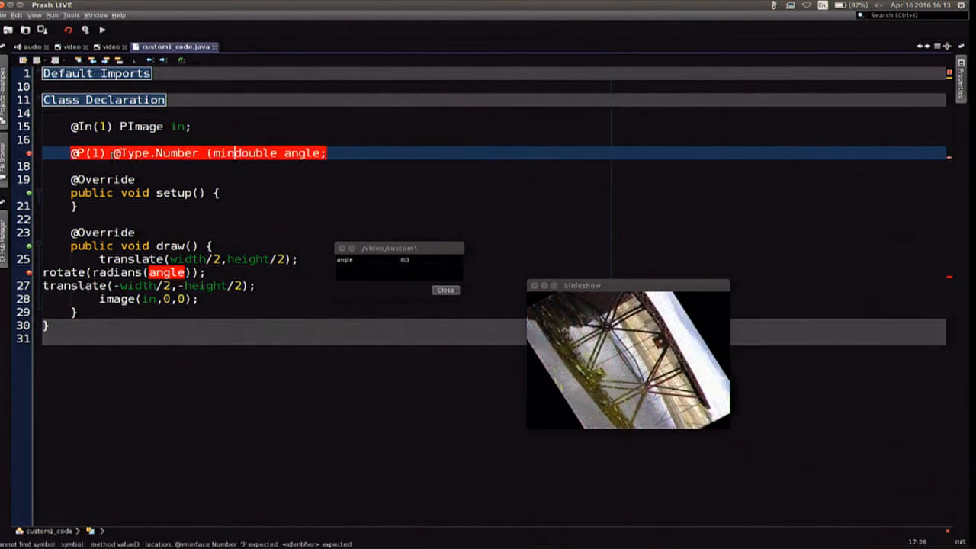
text(min=0,max=2)
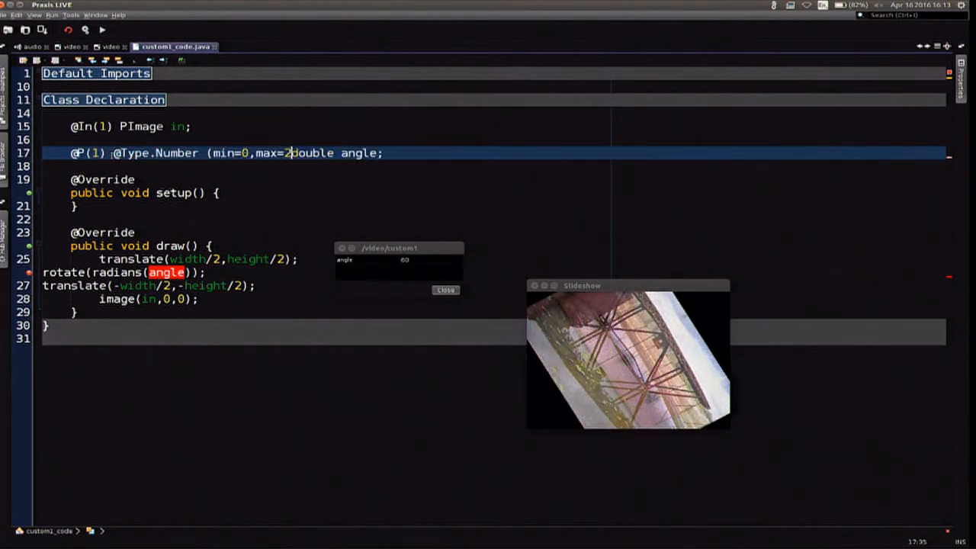
text(60))
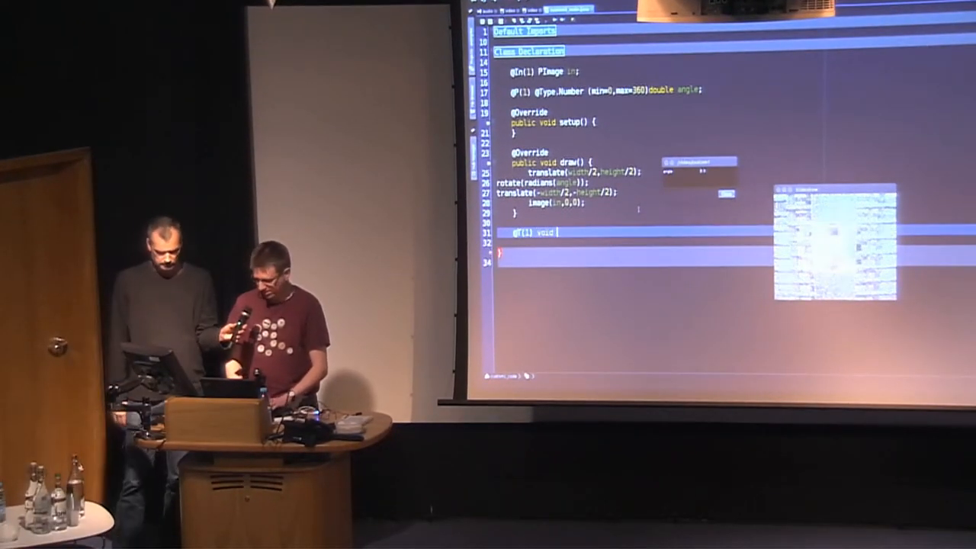
Step: Write rotate() so p("angle").set(0).to(360).in(4) with an easing picked from completion
text(rotate() {)
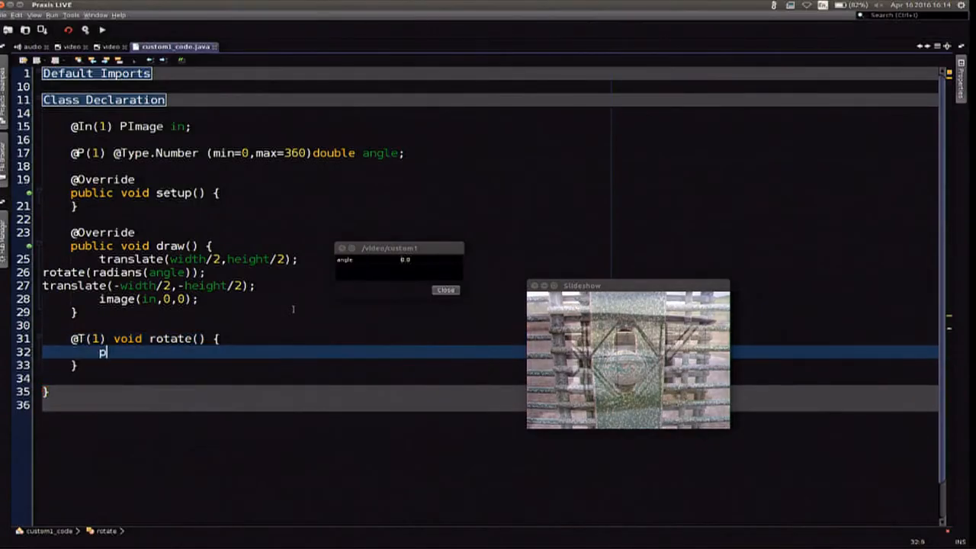
text((""))
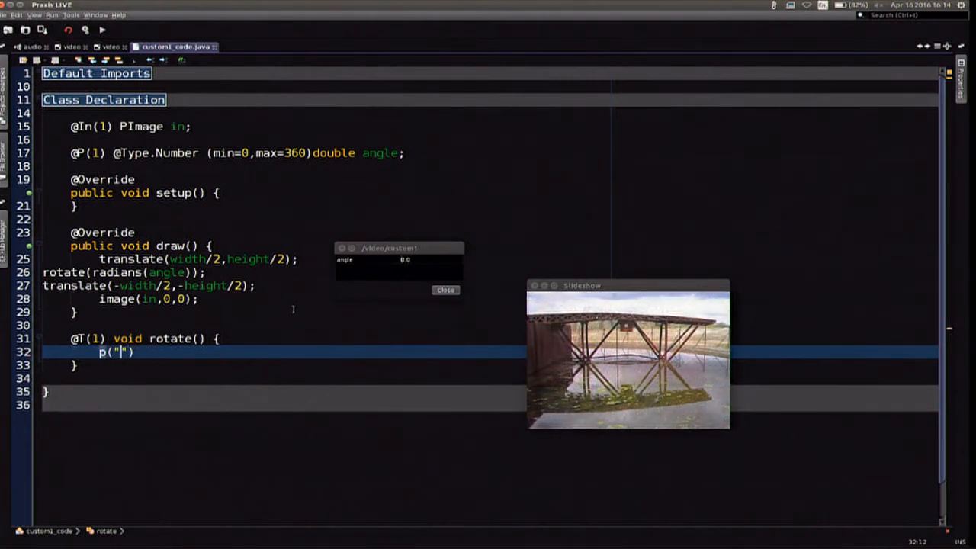
text(angle)
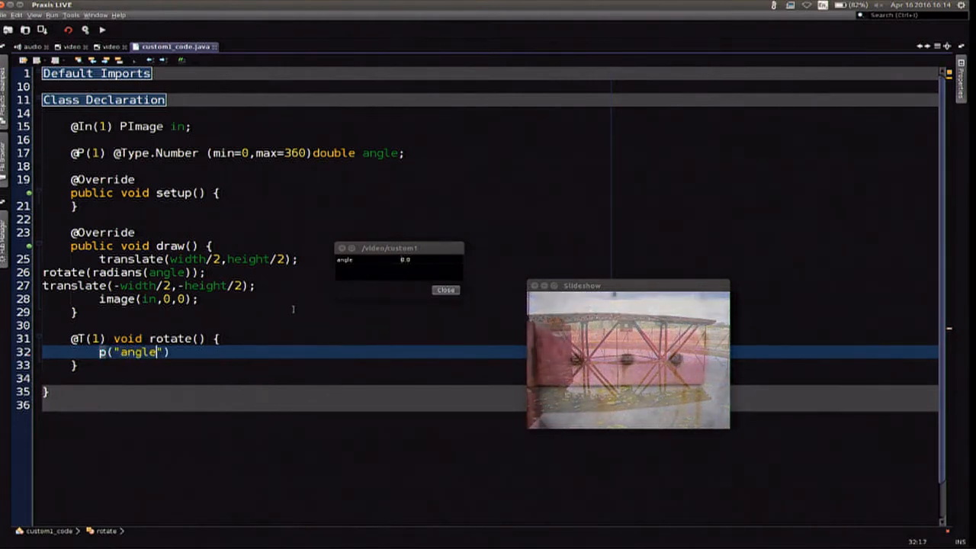
text(.set)
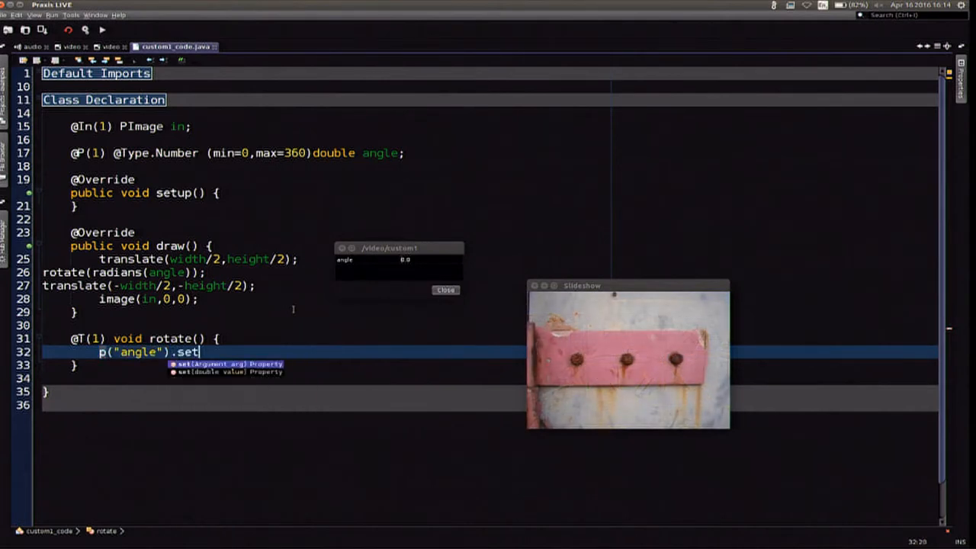
text((0).)
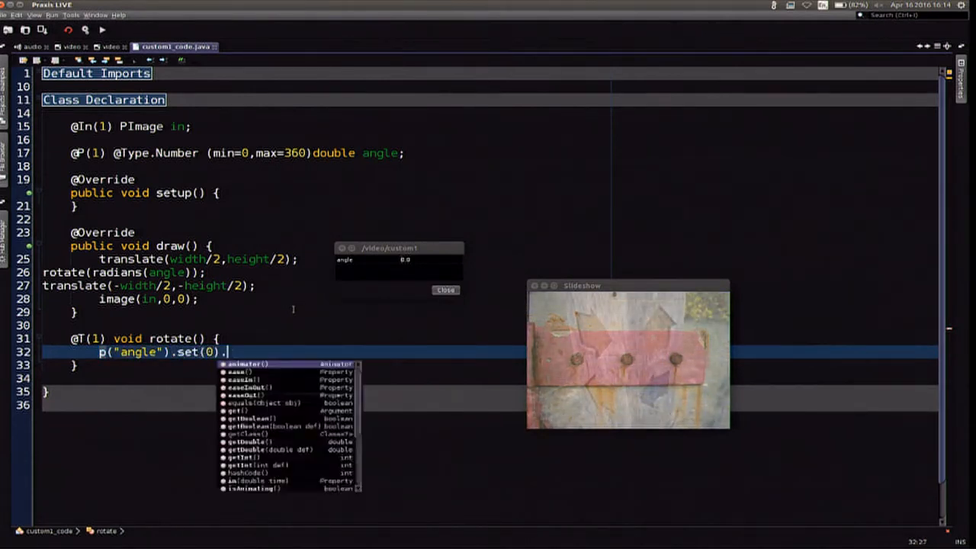
text(to(360))
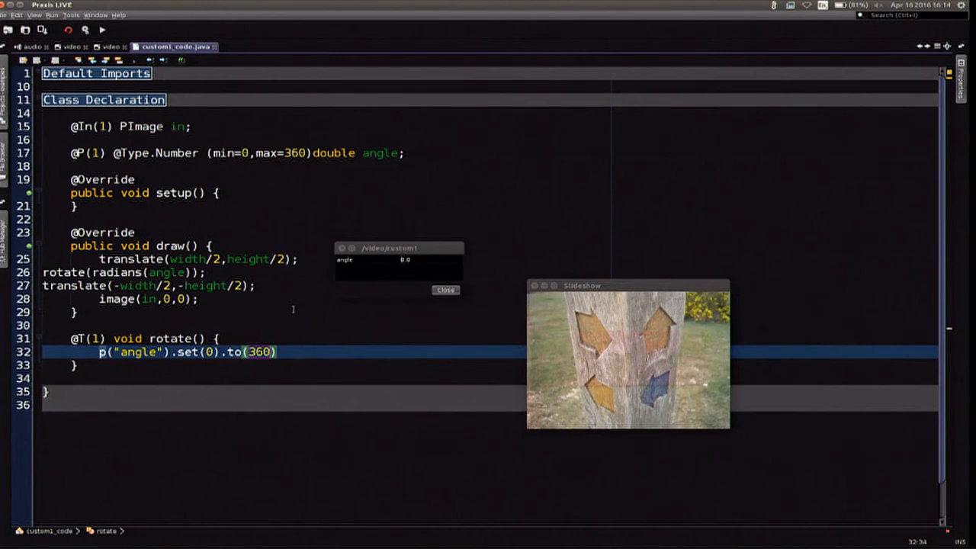
text(.in(4))
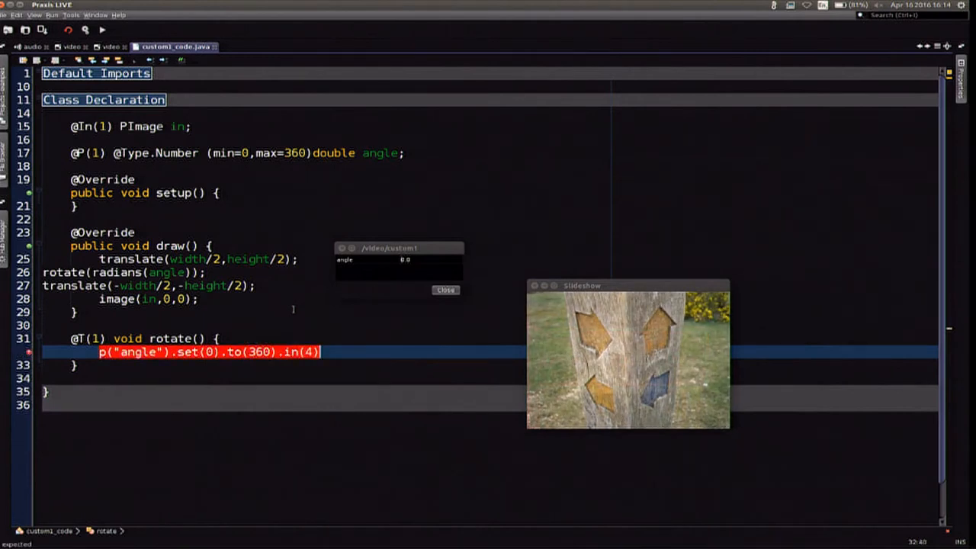
text(.eas)
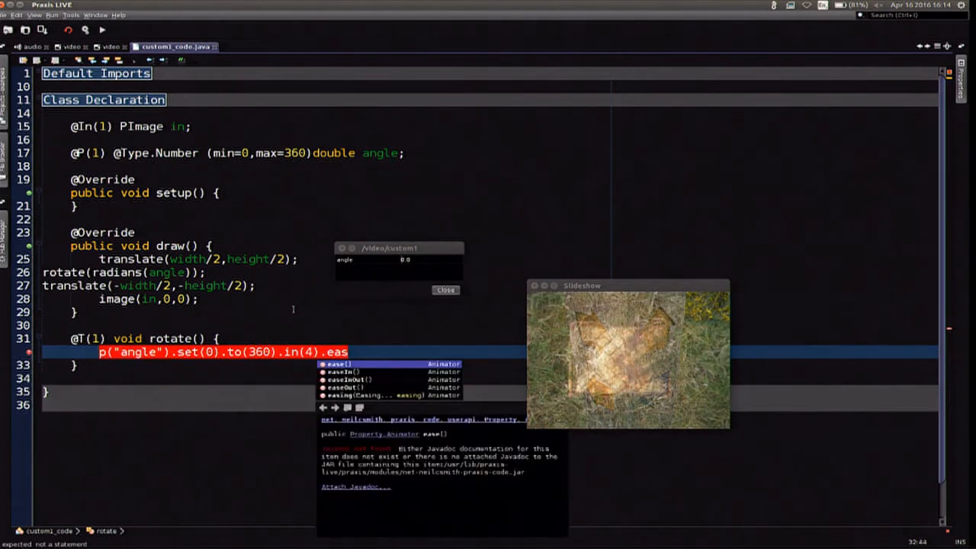
click(364, 382)
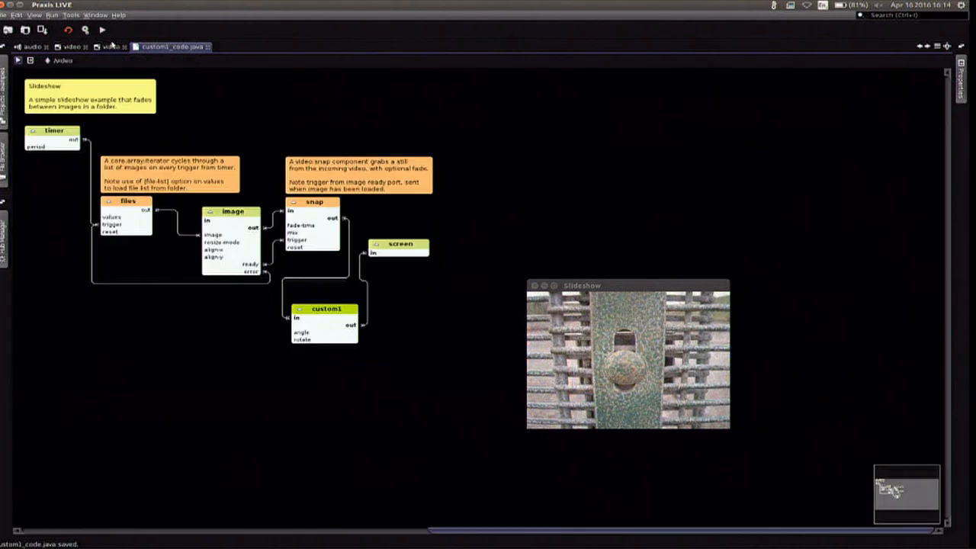
Step: Switch back to the slideshow graph, where custom1 now shows angle and rotate ports
click(325, 308)
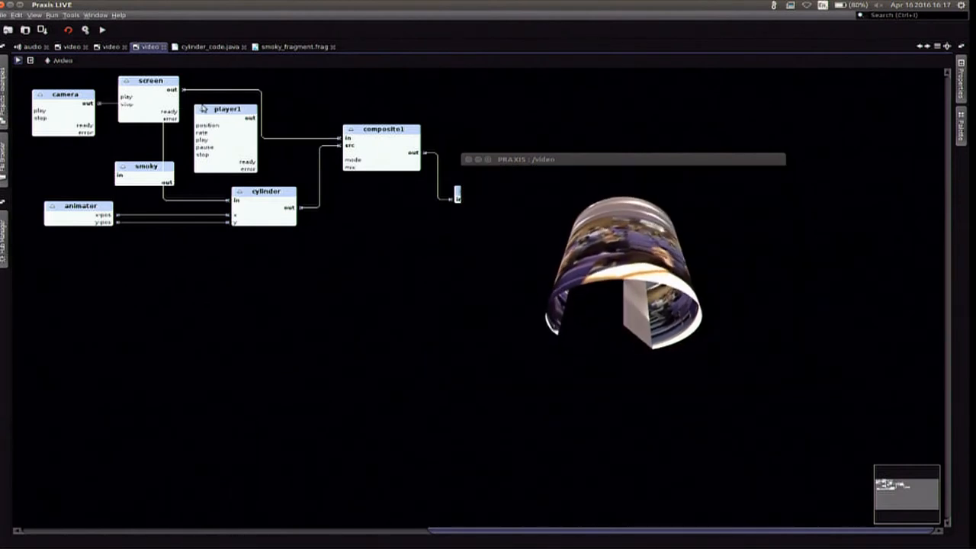
right_click(150, 79)
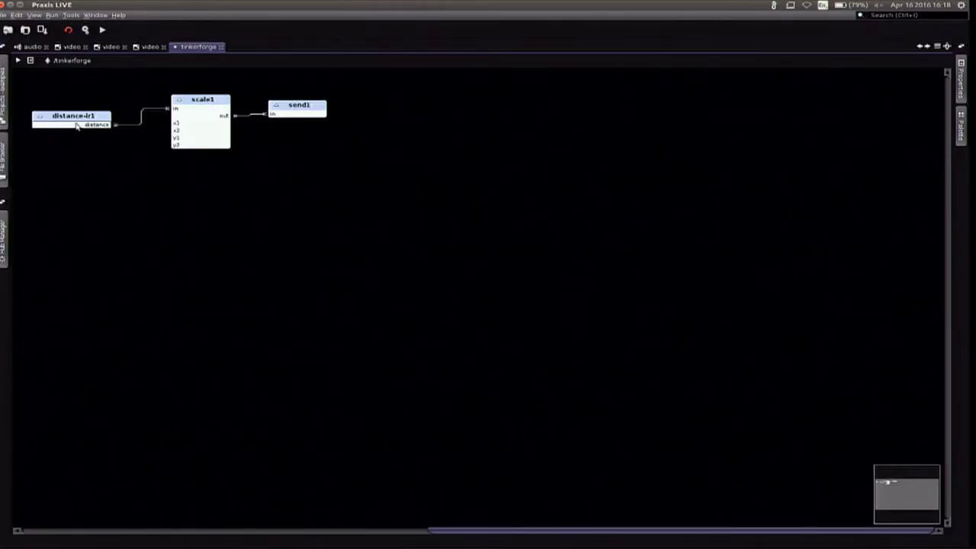
Step: Edit distance-o1's code in a new tab, then return to the tinkerforge graph
right_click(73, 116)
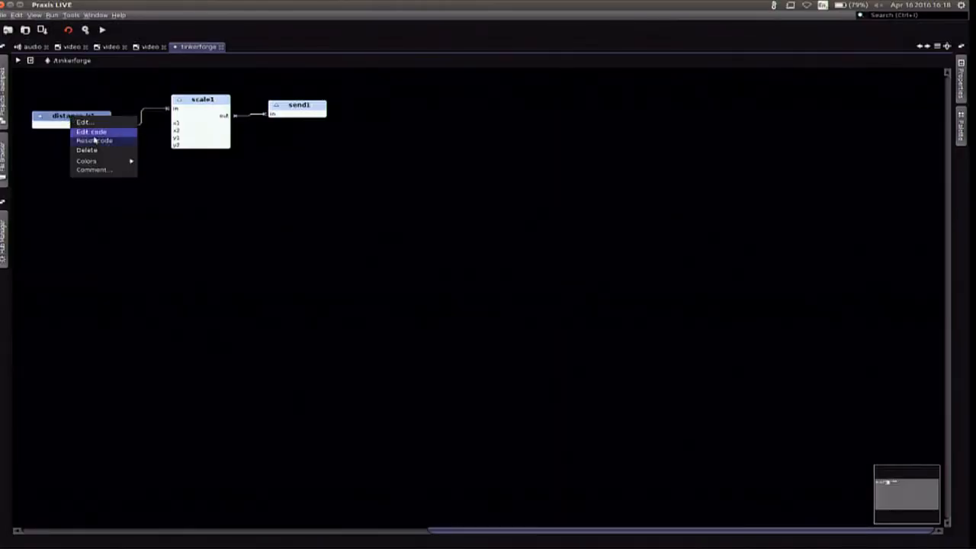
click(92, 131)
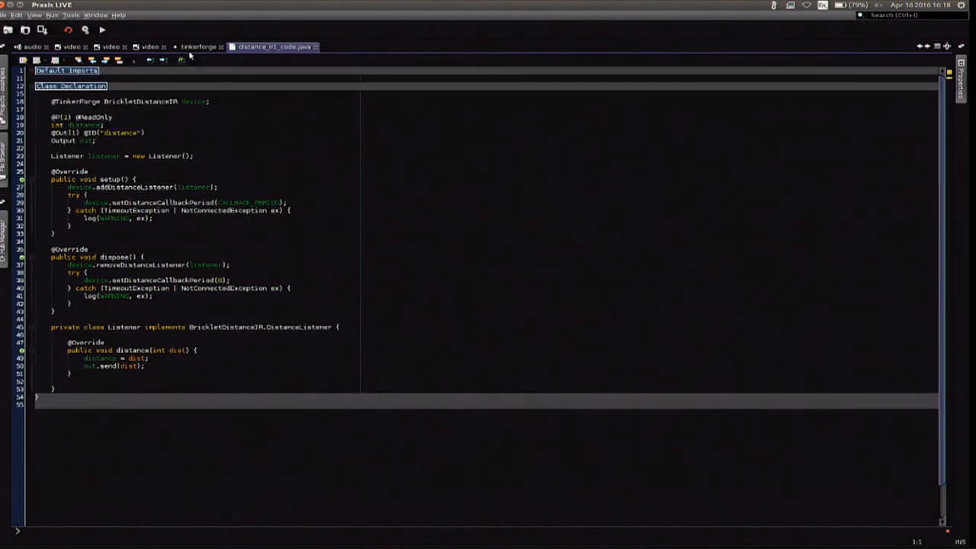
click(202, 45)
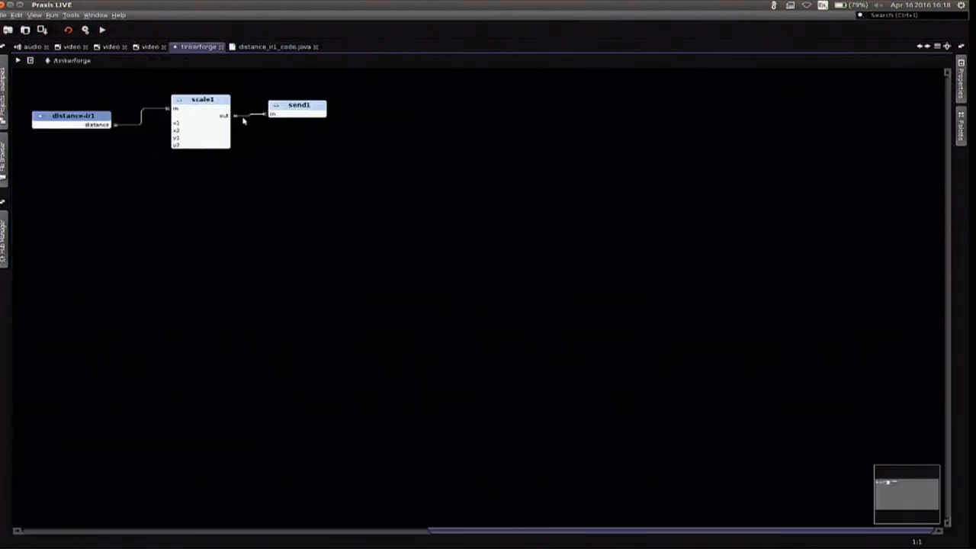